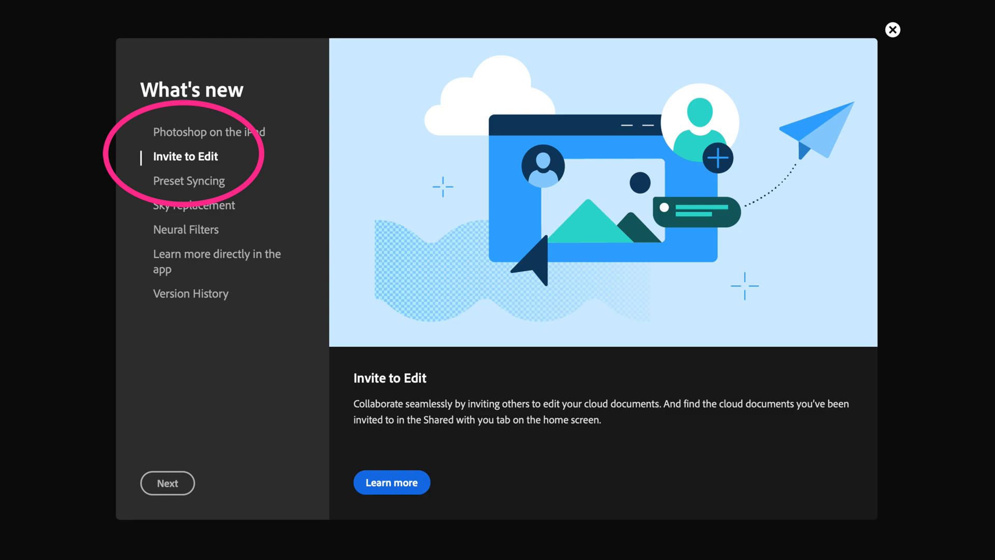
- Close the What's New dialog highlighting Invite to Edit to return to MMU_02
left_click(892, 29)
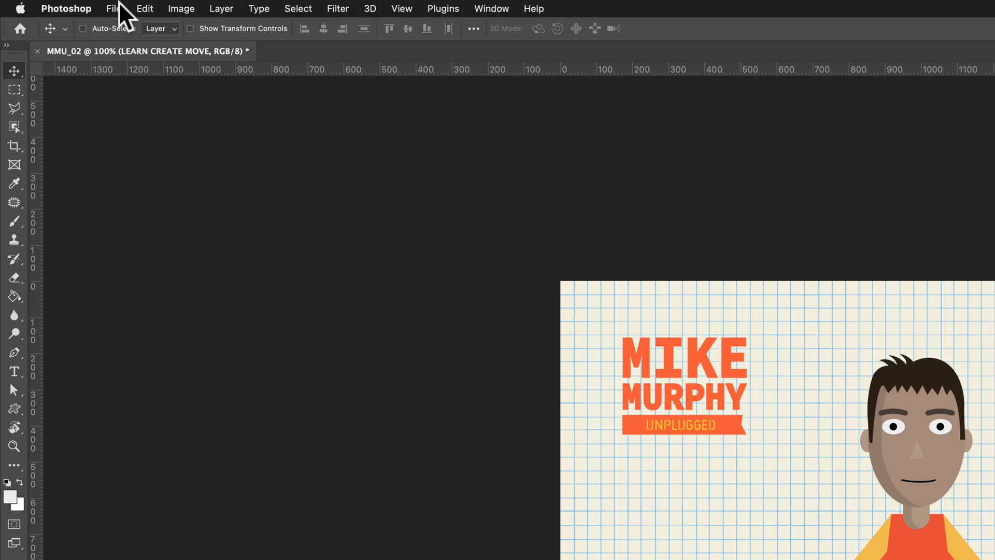
- Save the document as MMU_03 in Cloud documents via File > Save As
left_click(113, 9)
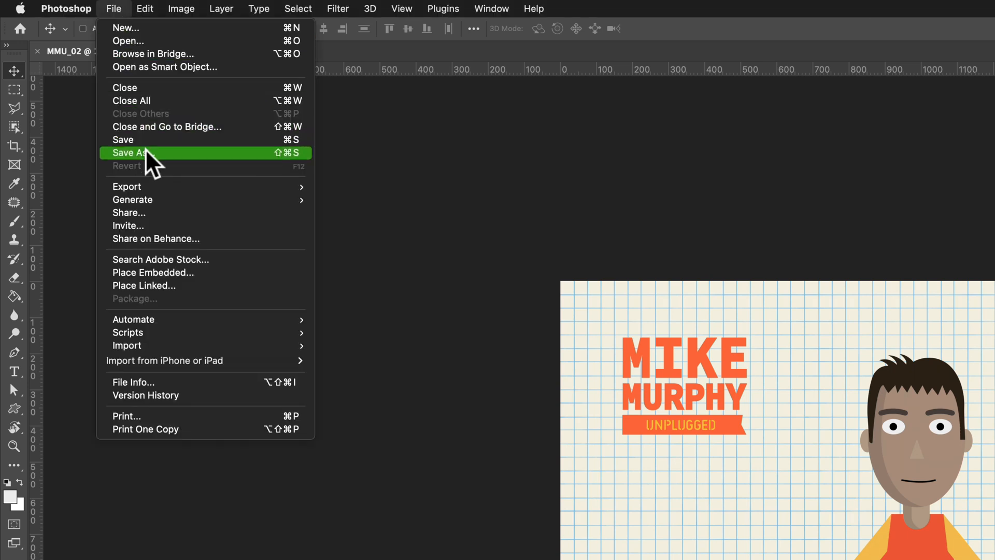
left_click(132, 153)
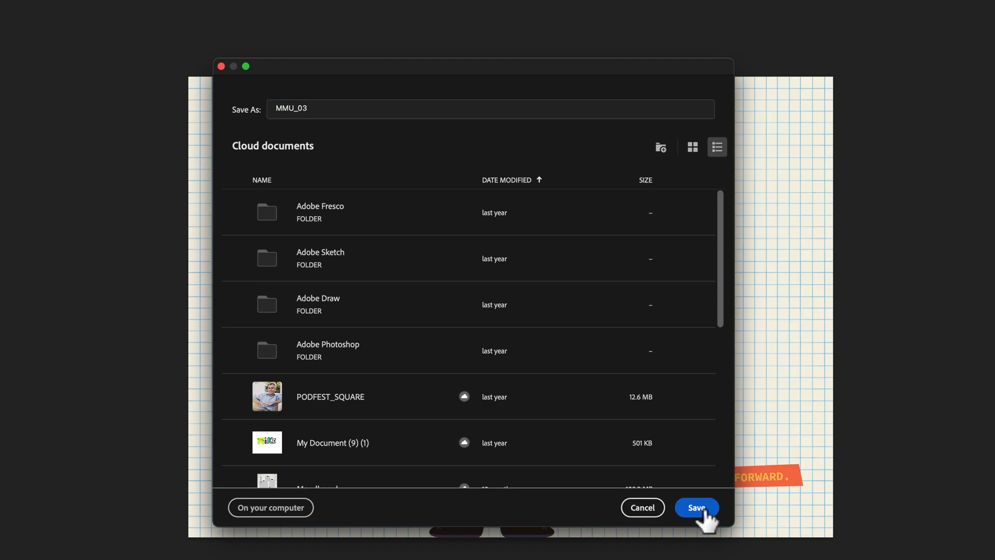
left_click(697, 507)
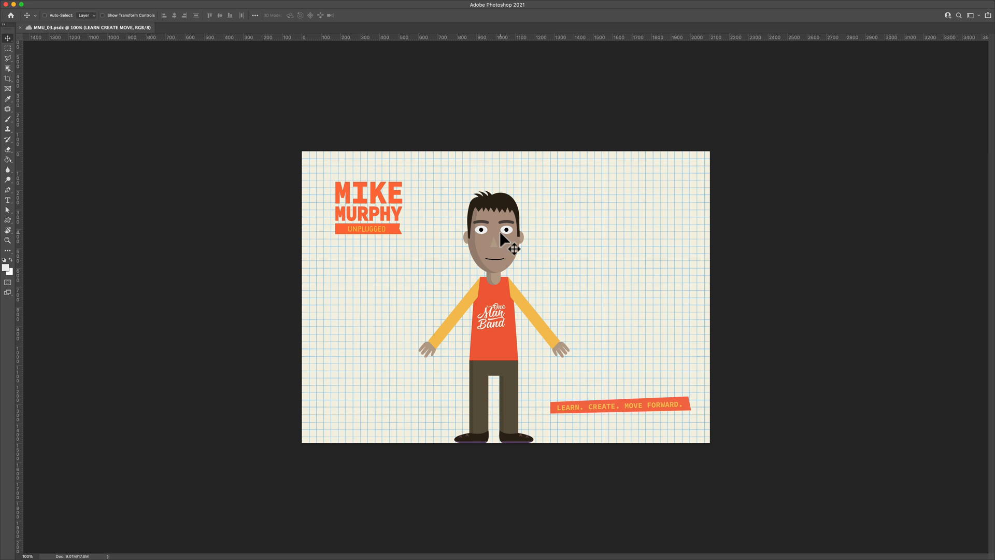
mouse_move(735, 371)
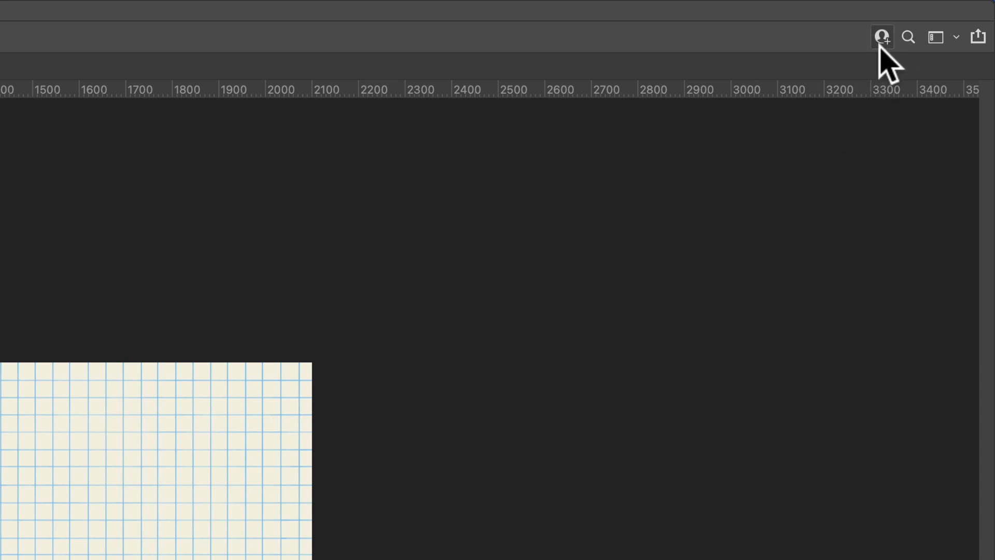
- Open the Invite to edit panel for MMU_03, showing only the owner
left_click(882, 36)
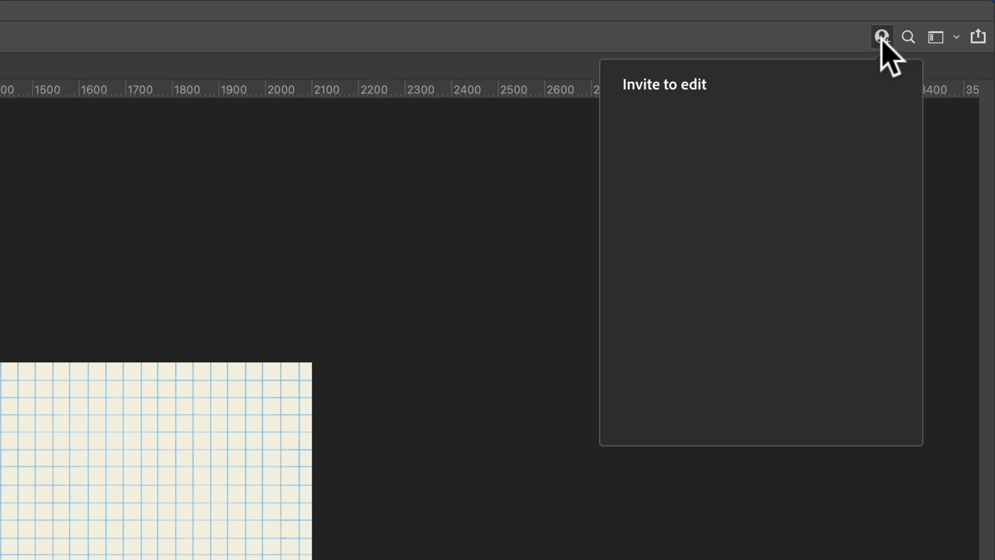
left_click(882, 36)
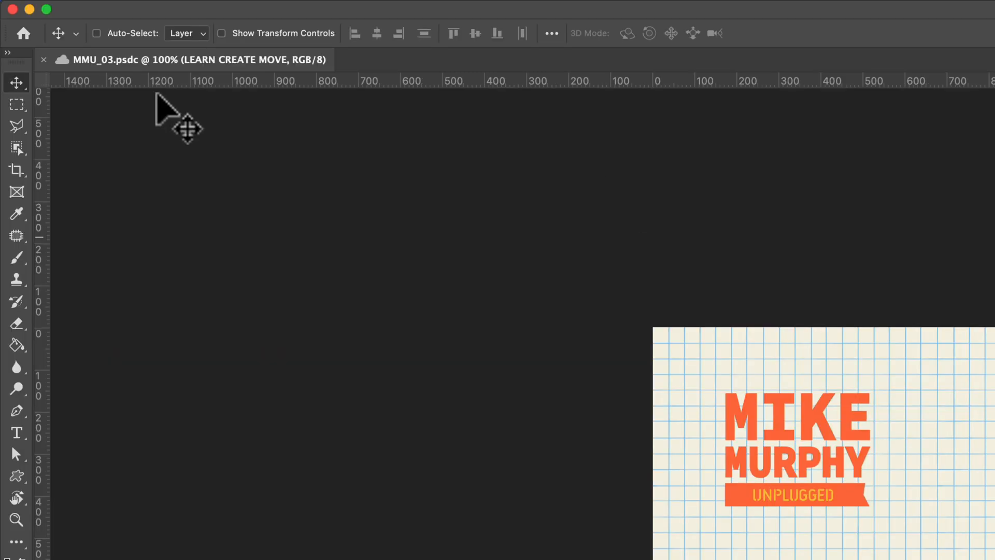
left_click(132, 10)
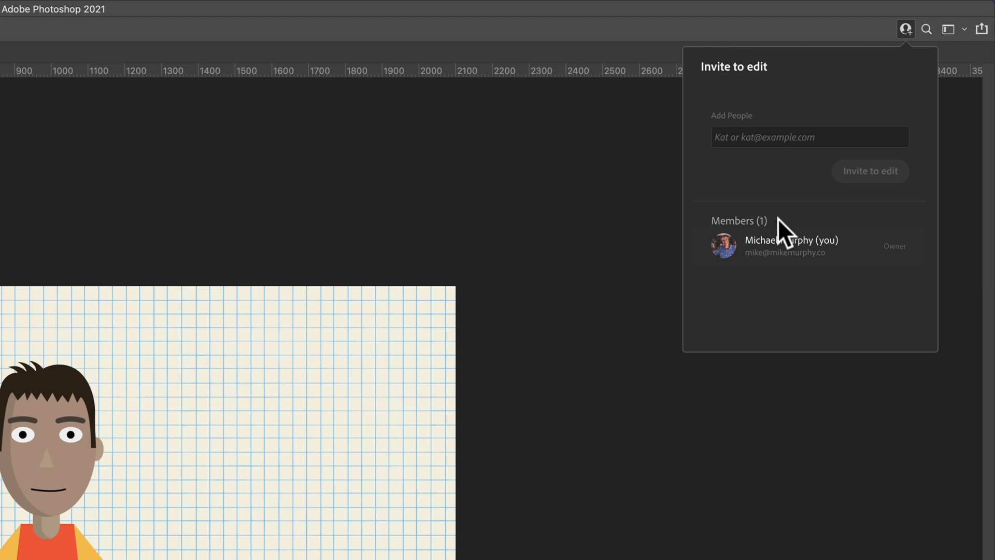
- Invite a collaborator by email with the message 'Yo! I need some help with this design!'
left_click(810, 136)
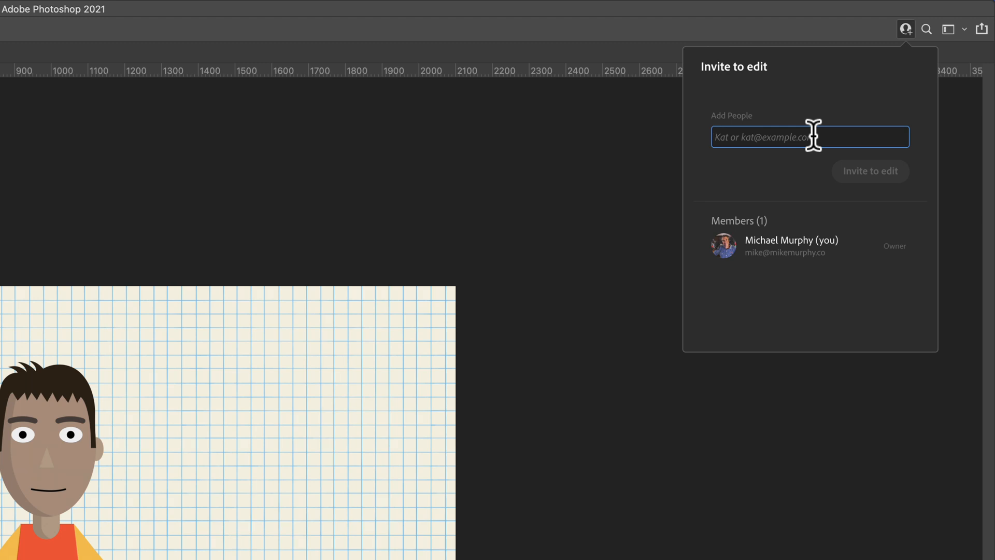
type("Yo! I need some help with this design!")
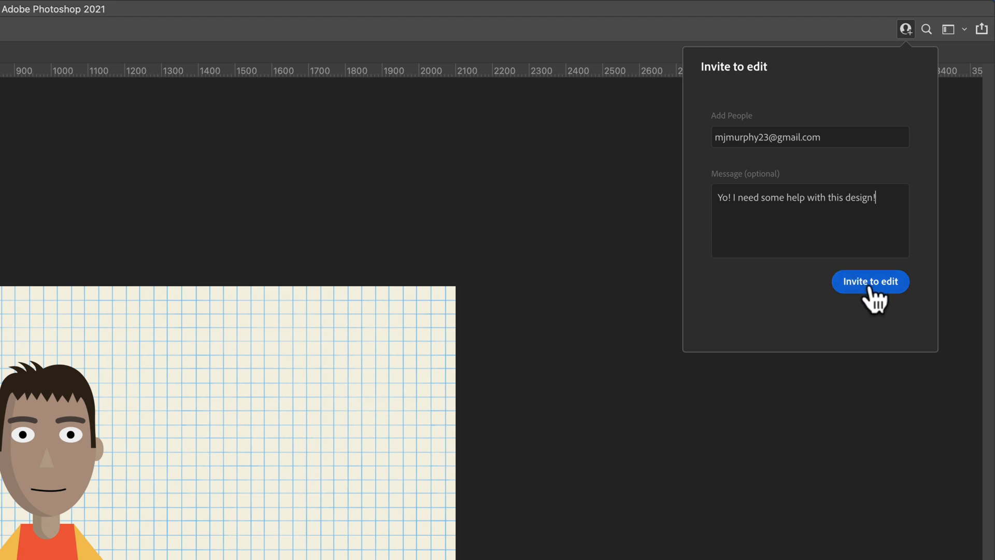
left_click(871, 281)
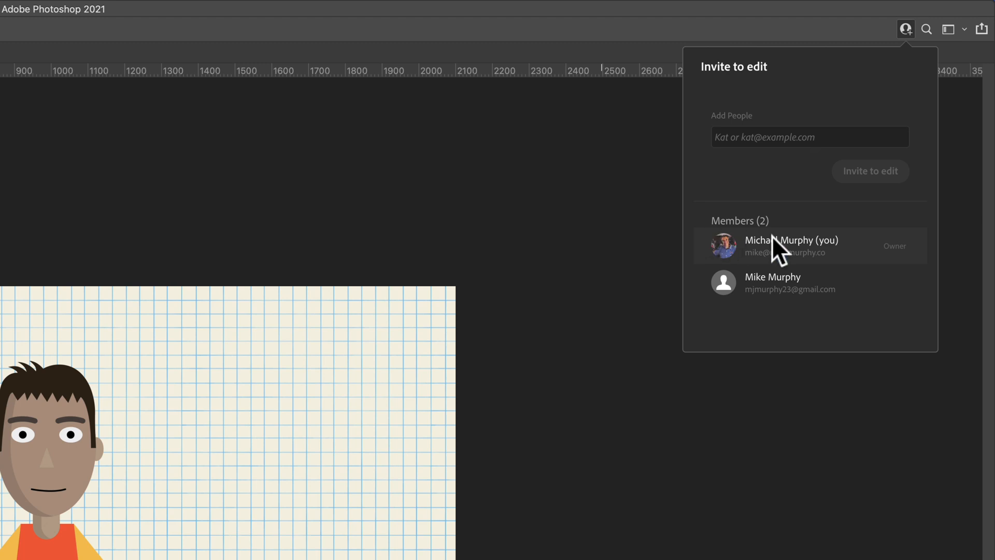
mouse_move(766, 299)
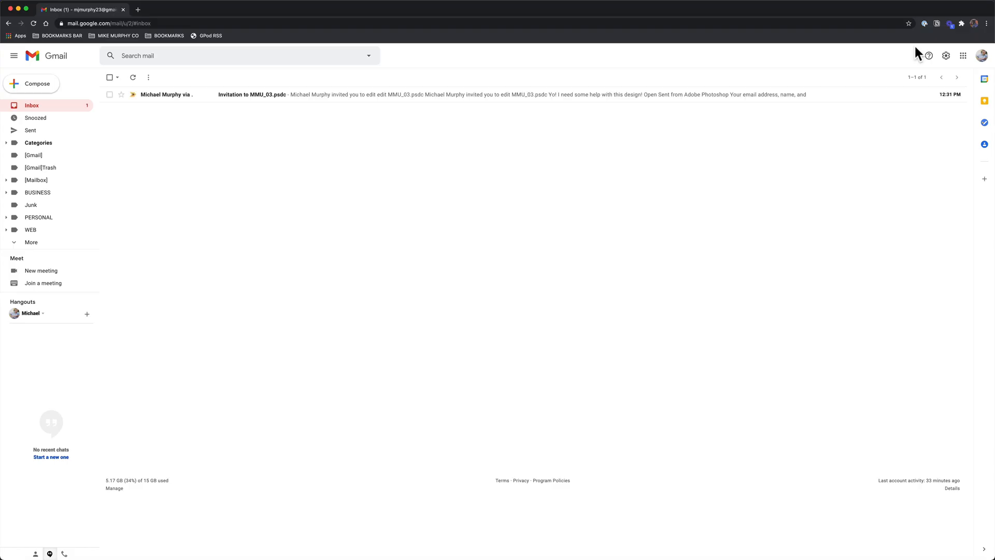
mouse_move(227, 102)
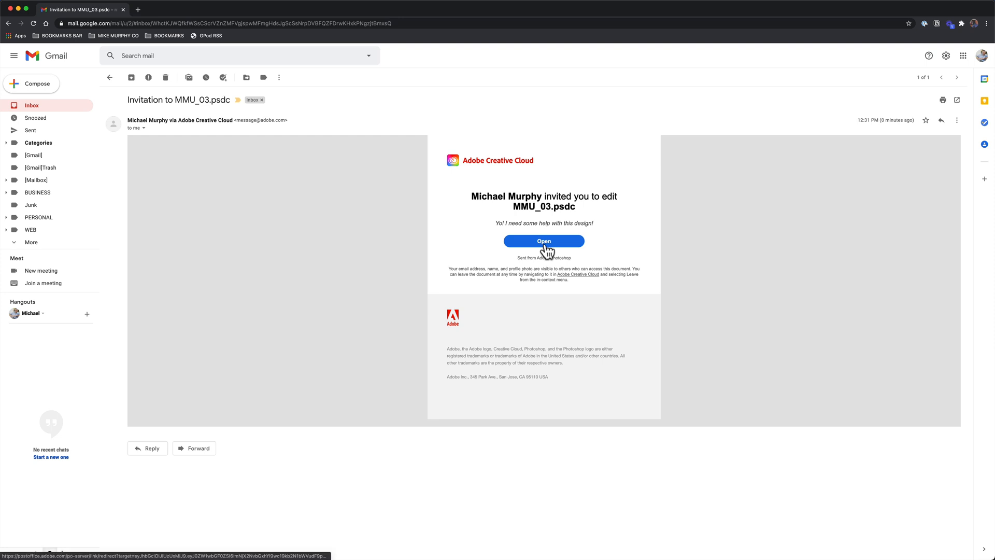
- Open MMU_03 on Creative Cloud web from the invitation email in Gmail
left_click(544, 241)
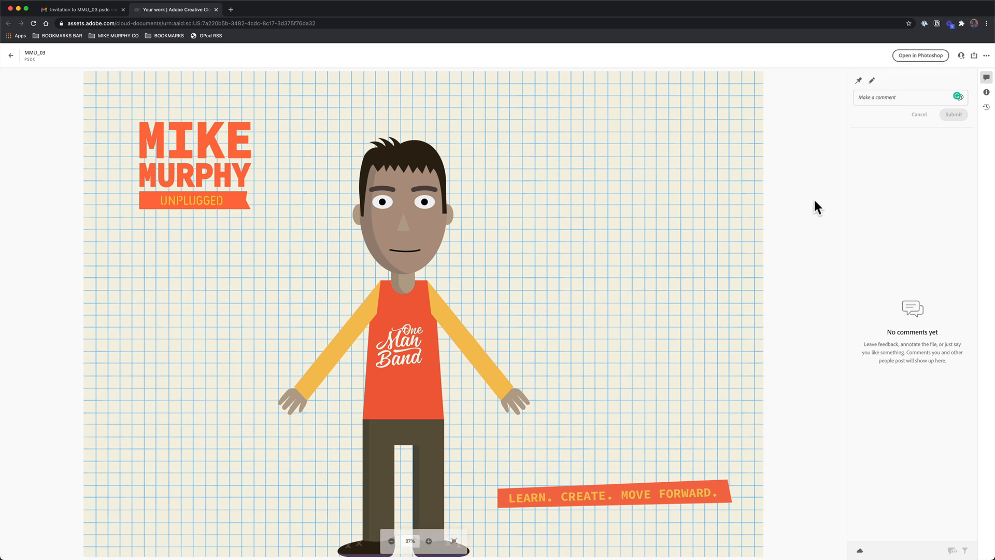
- Find MMU_03 under Cloud documents, check its two members, and open it in Photoshop
left_click(8, 23)
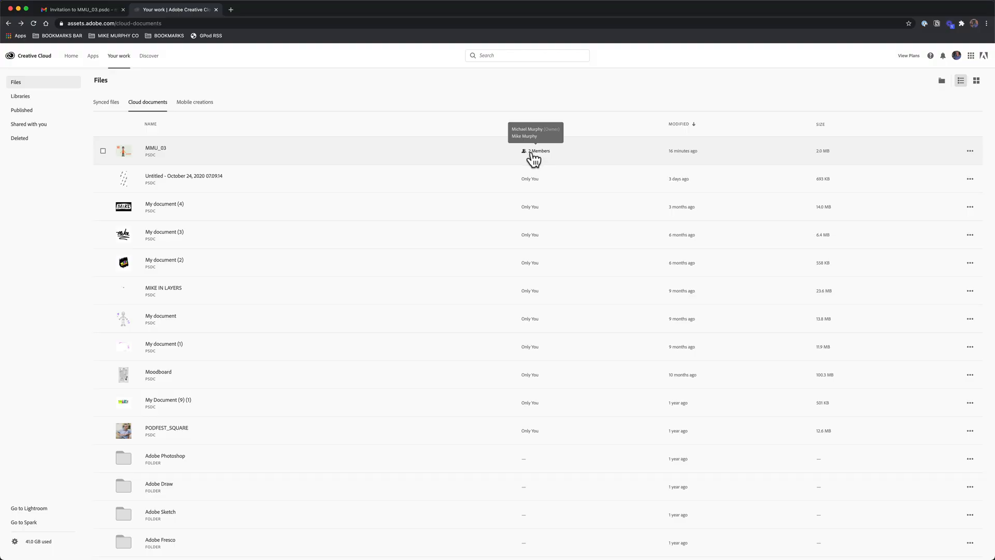
mouse_move(527, 184)
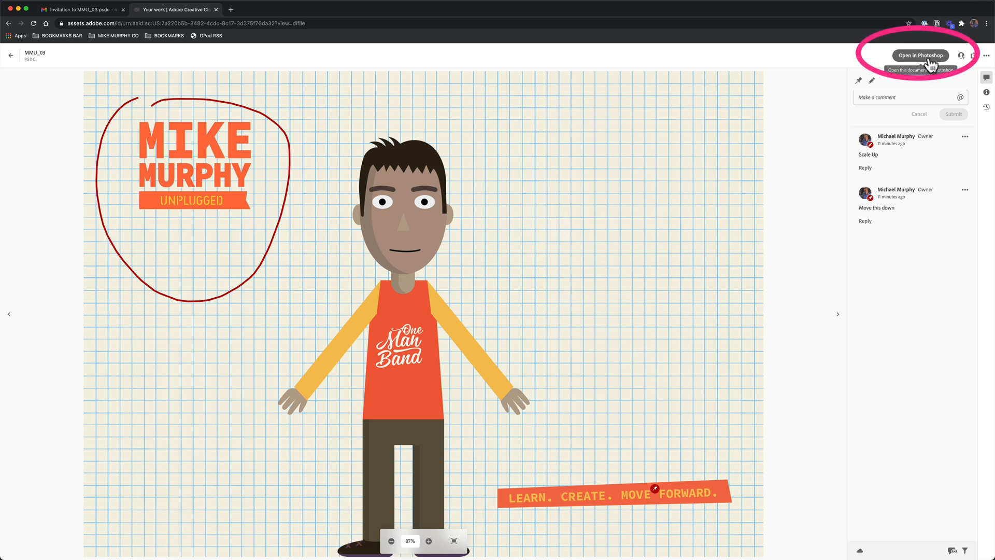
left_click(919, 55)
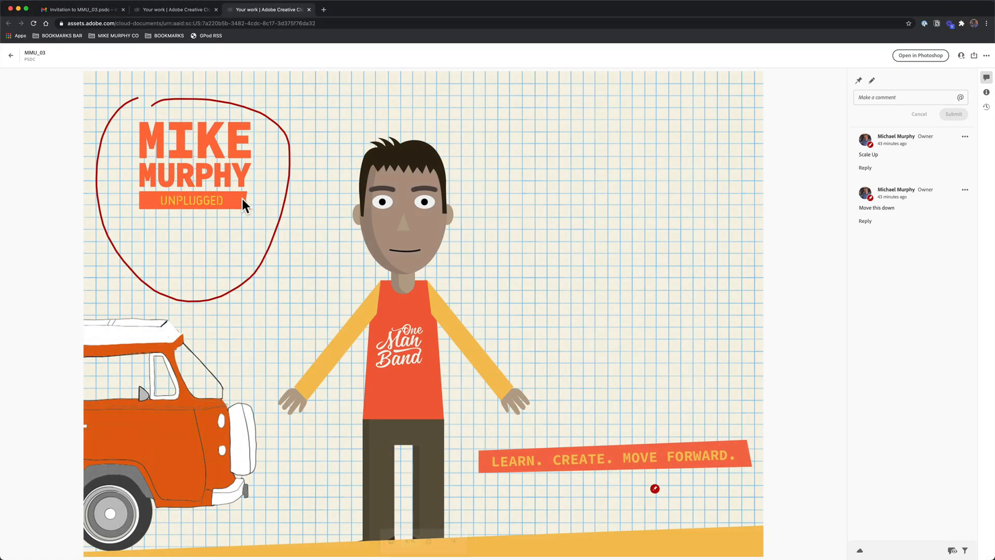
left_click(919, 55)
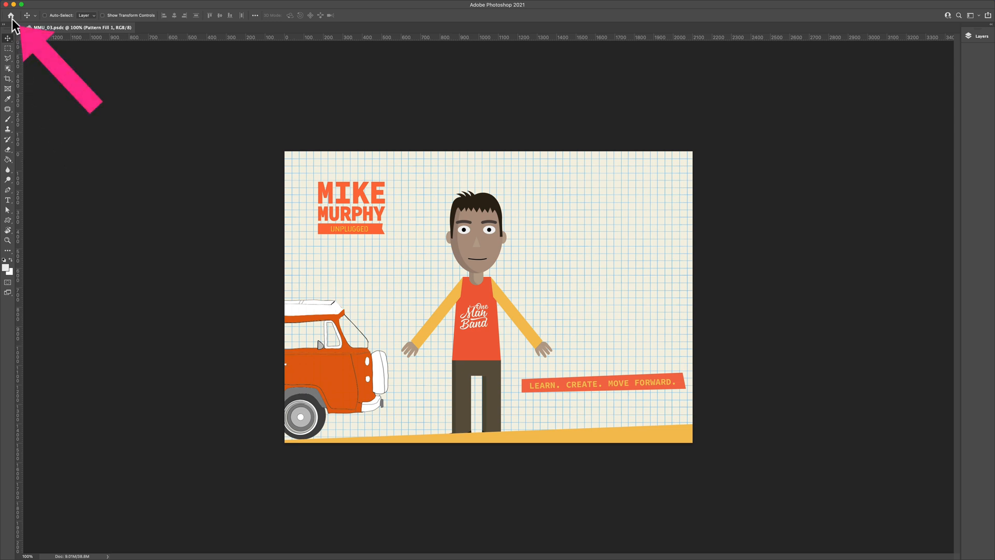
- Go to Photoshop Home and view Shared with you, which lists no documents
left_click(11, 14)
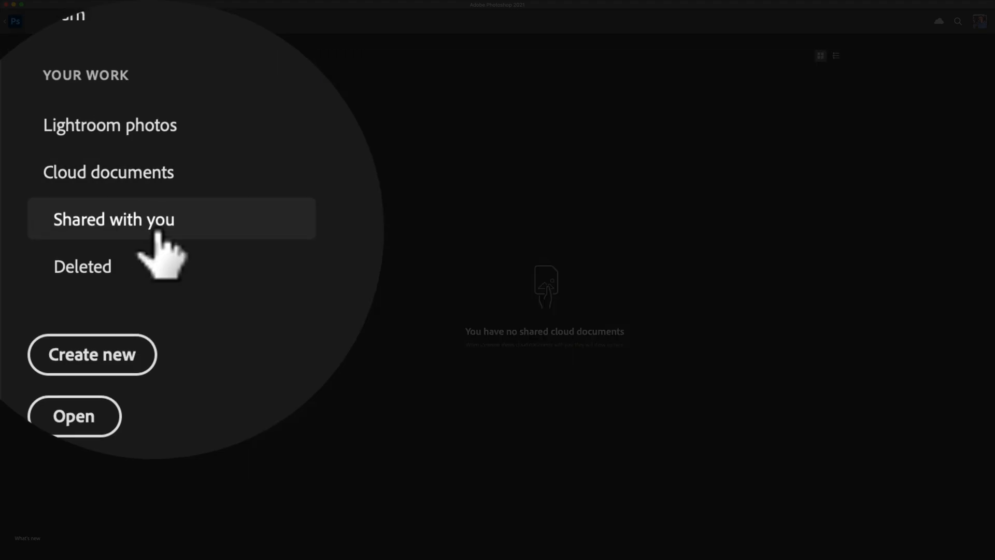
left_click(114, 218)
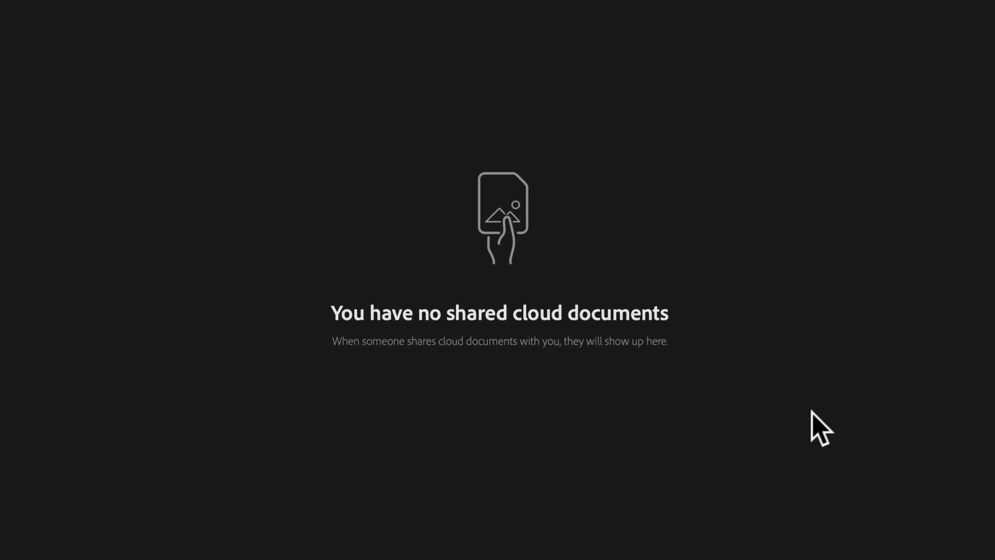